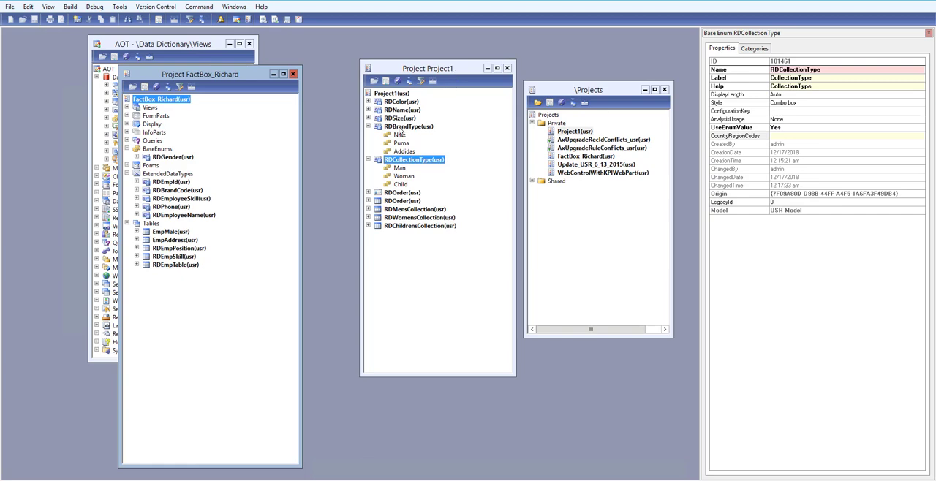
Review the RDBrandType and RDCollectionType enums' properties, including the Adidas element.
click(408, 127)
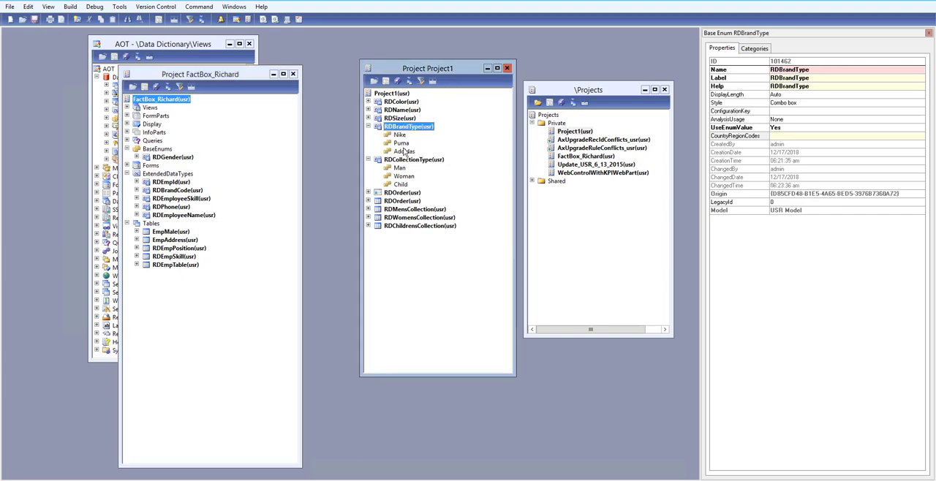
click(414, 159)
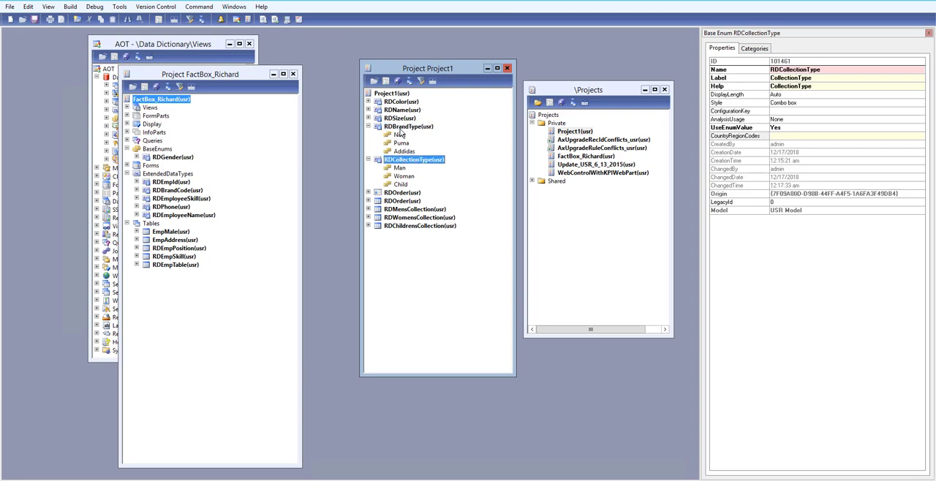
click(408, 128)
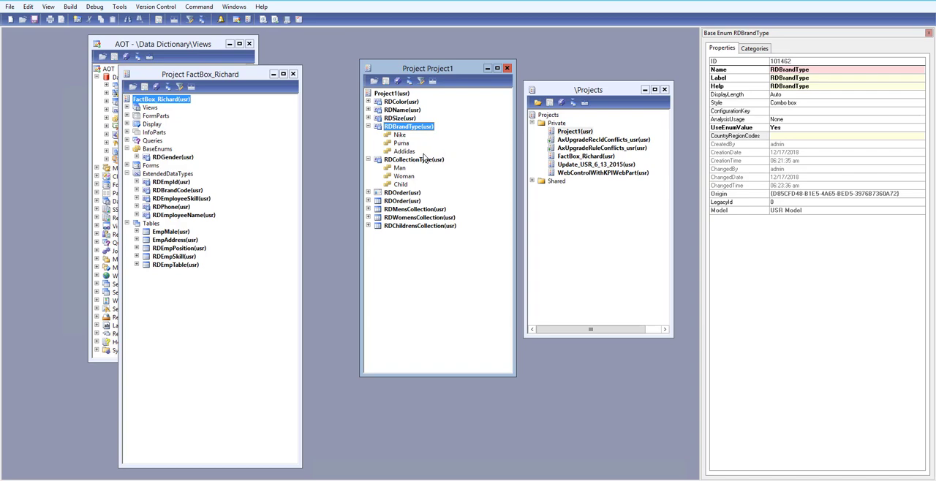
click(404, 152)
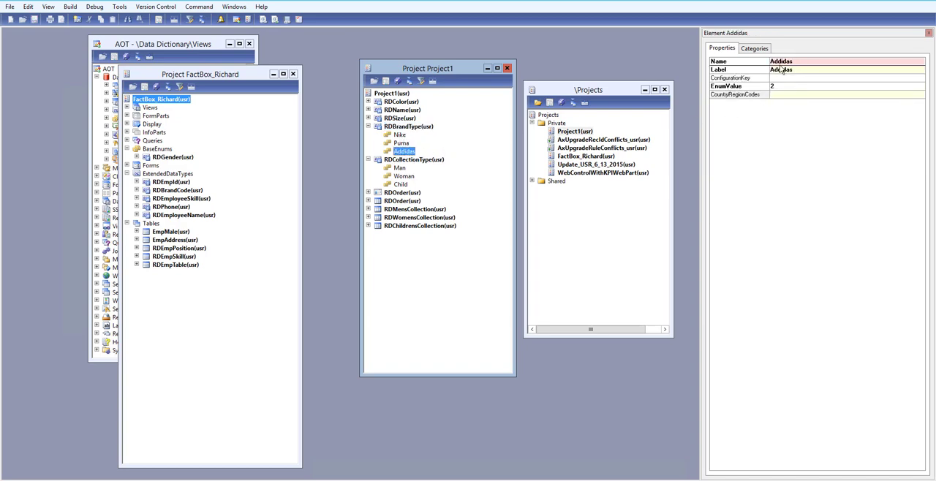
Drag RDBrandType onto FactBox_Richard's BaseEnums group alongside RDCollectionType.
click(738, 61)
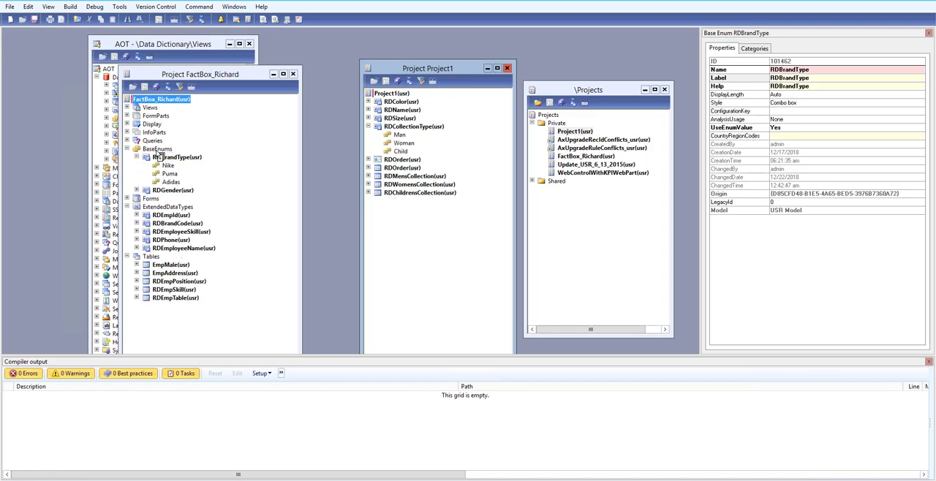
click(414, 127)
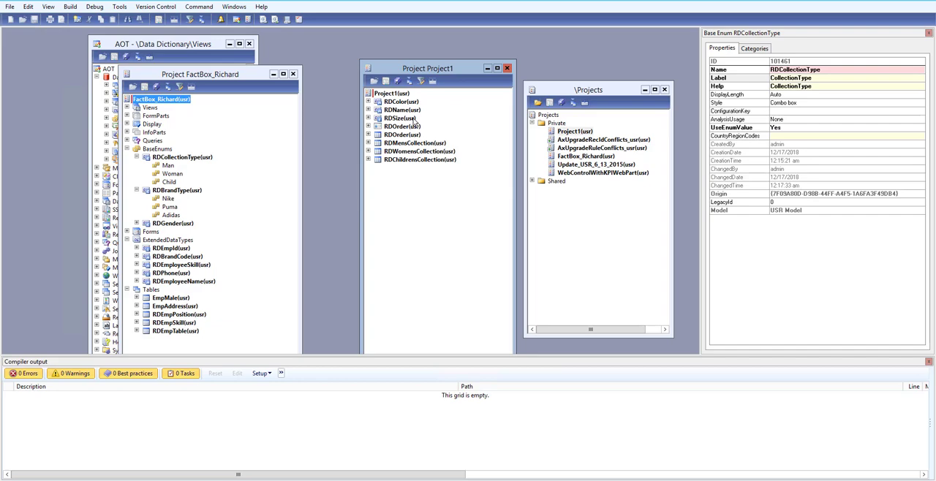
Review RDName and RDSize, then drag RDColor, RDName and RDSize into FactBox_Richard's ExtendedDataTypes.
click(401, 110)
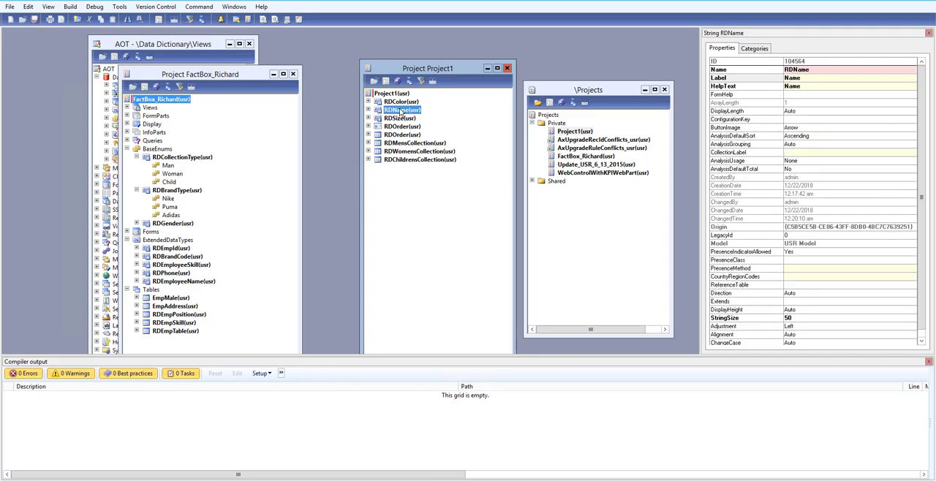
click(398, 116)
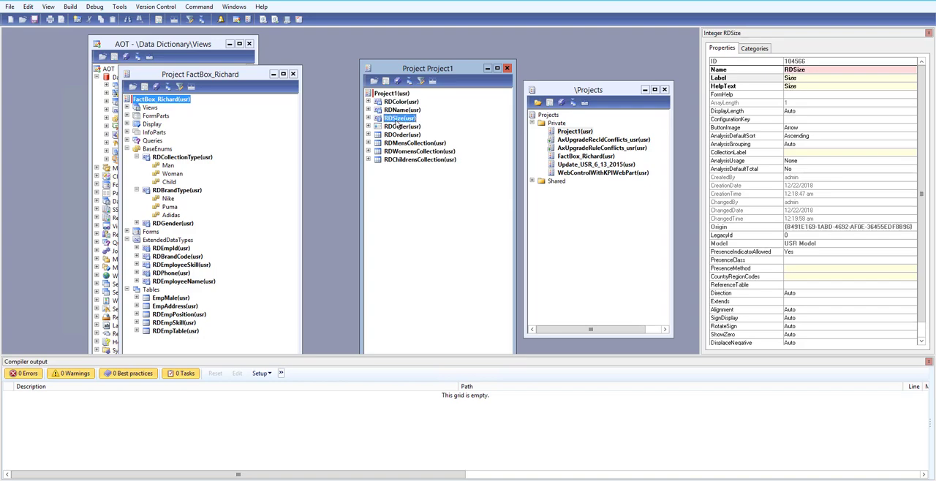
click(401, 94)
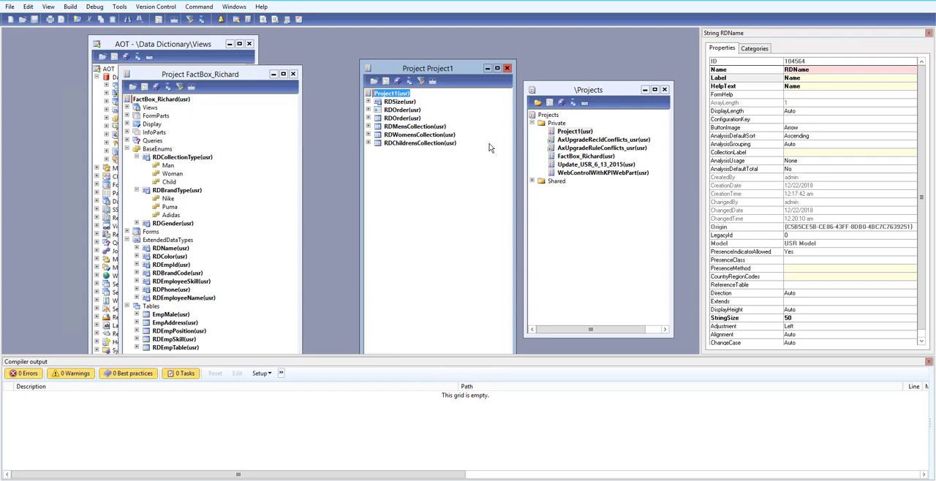
click(398, 102)
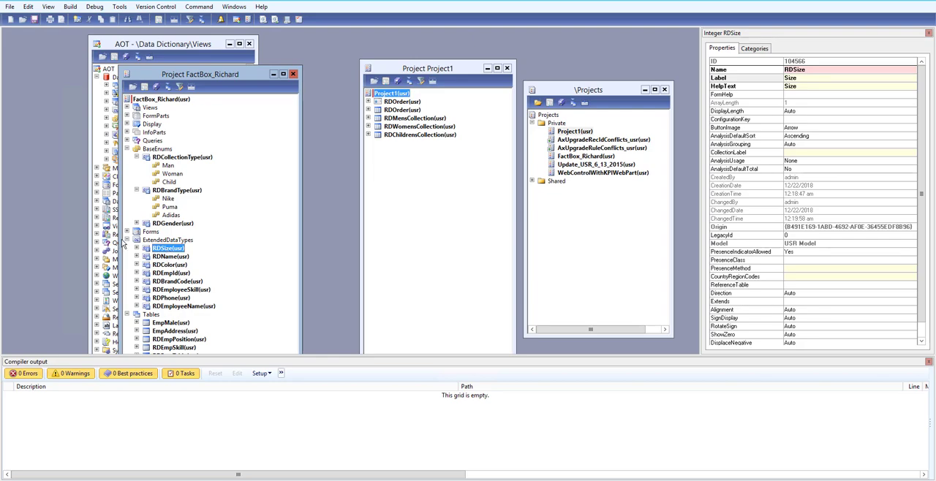
mouse_move(132, 155)
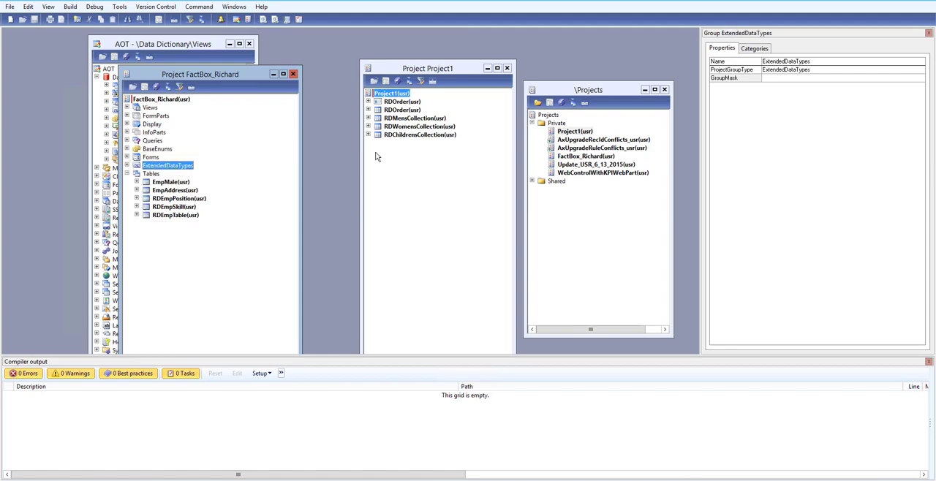
mouse_move(387, 133)
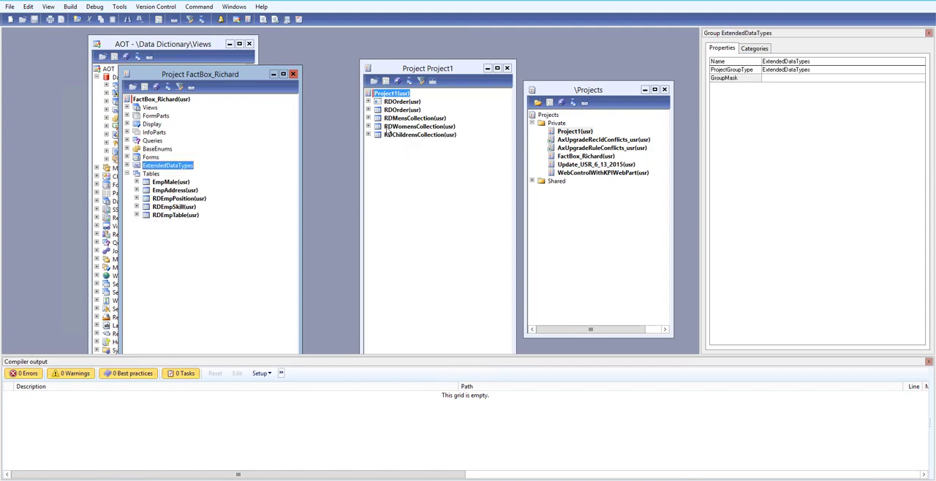
click(415, 117)
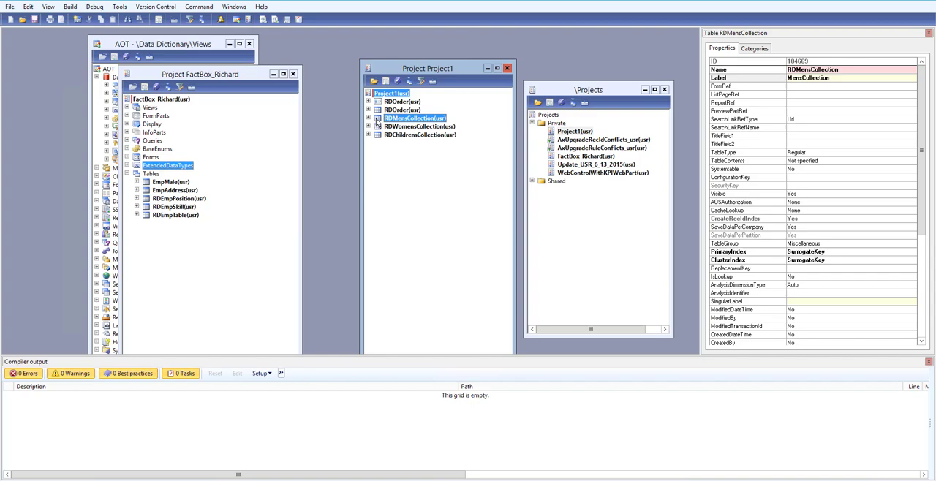
click(377, 117)
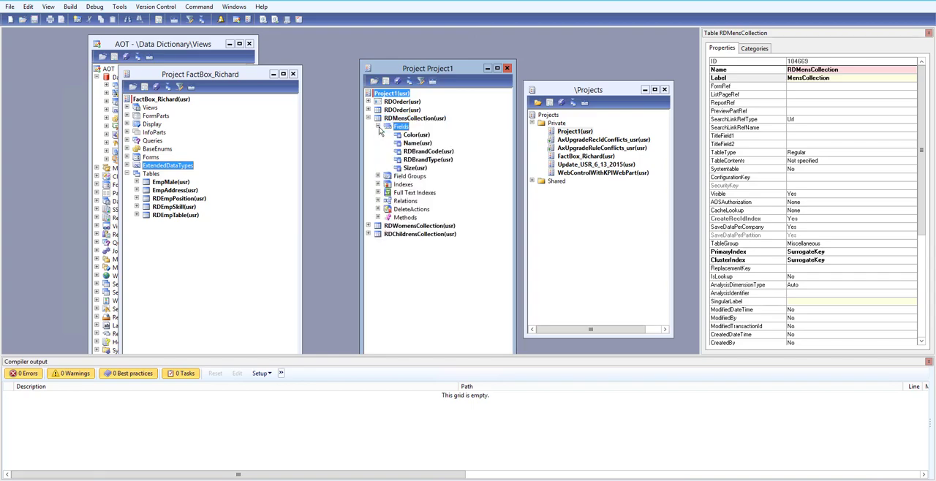
click(416, 144)
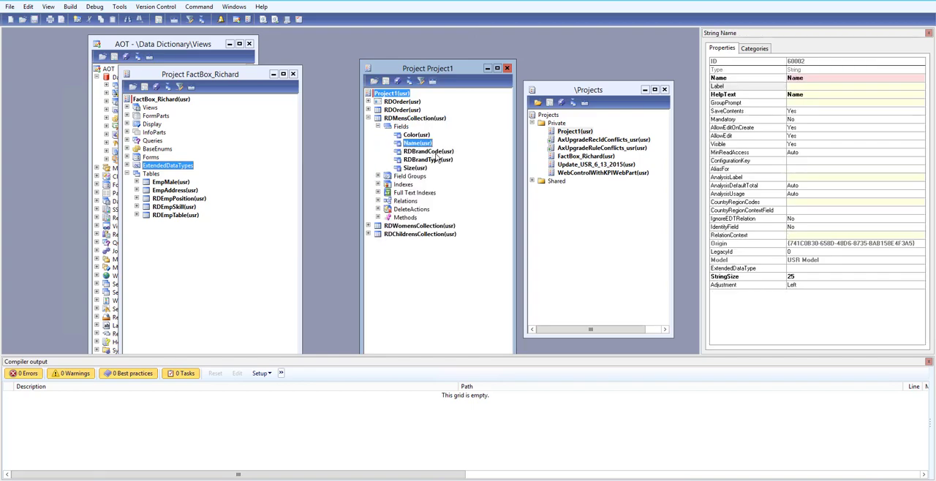
click(427, 160)
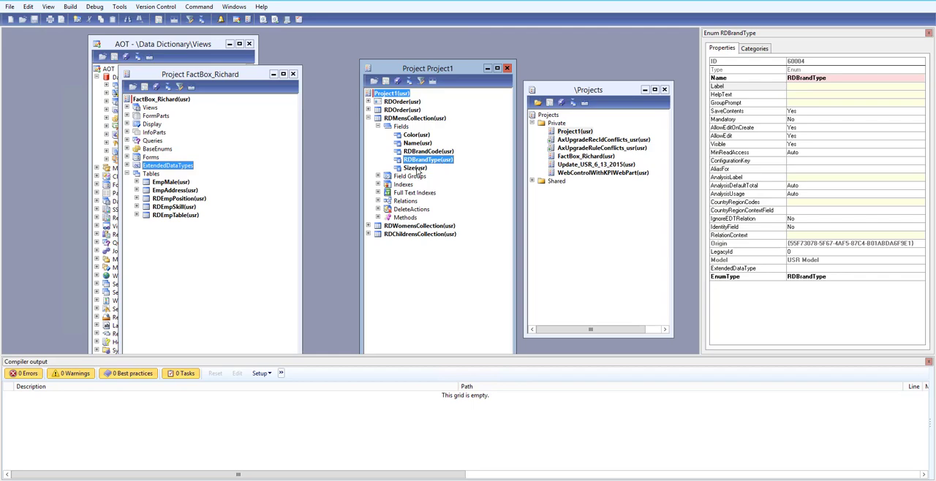
click(415, 168)
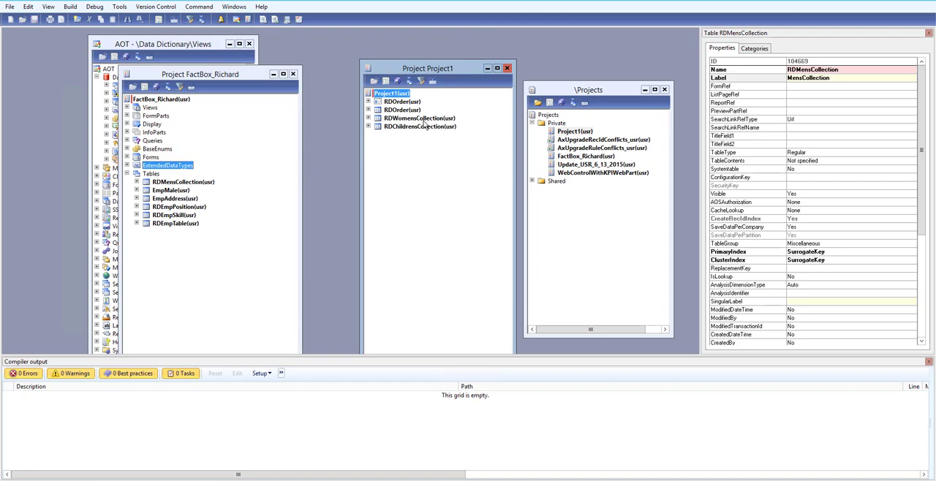
click(371, 116)
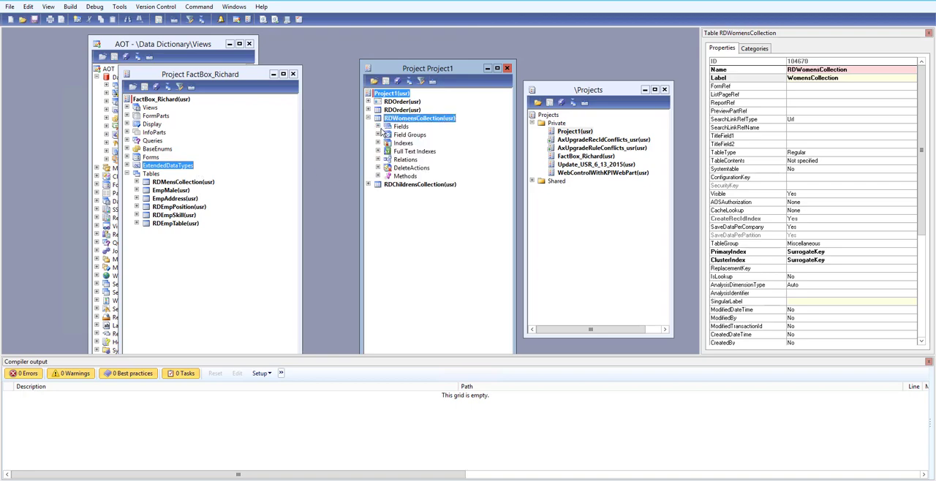
click(415, 135)
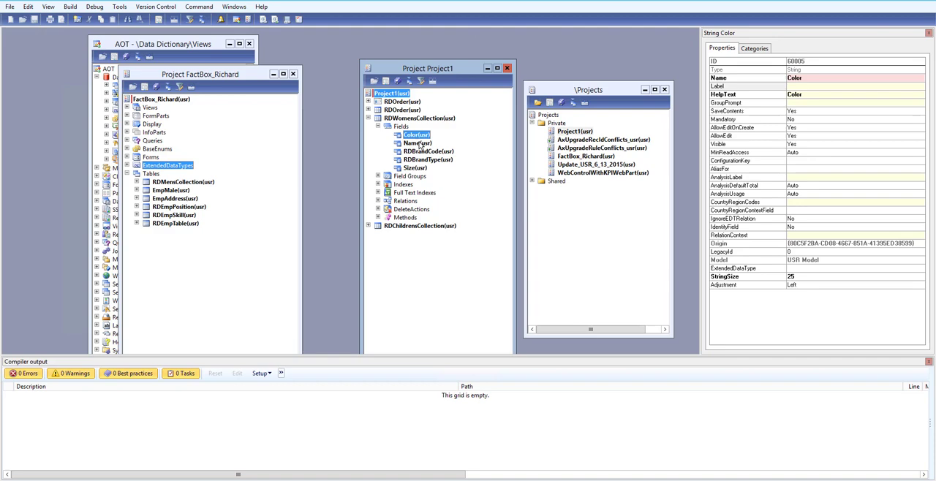
click(427, 152)
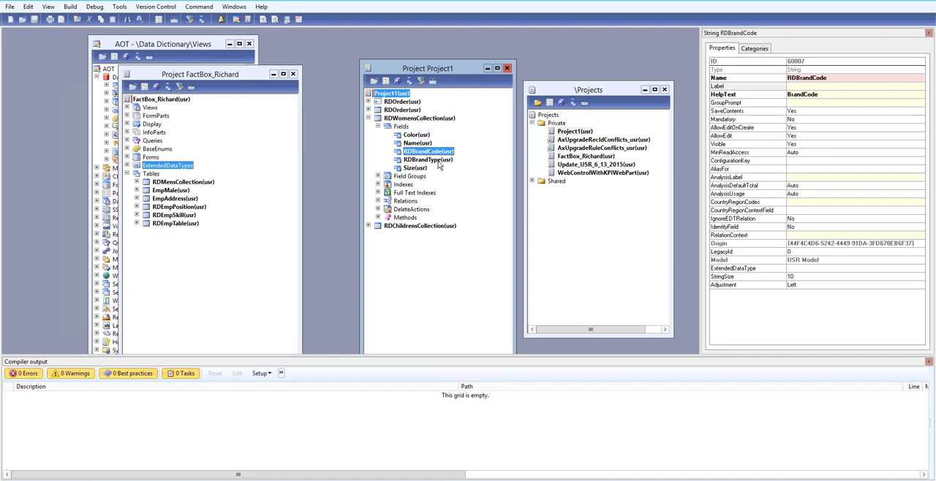
click(426, 159)
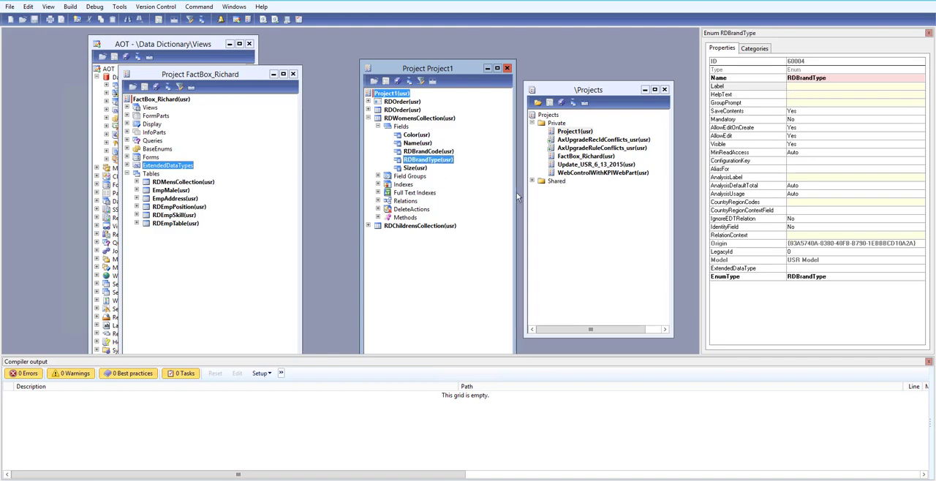
click(416, 166)
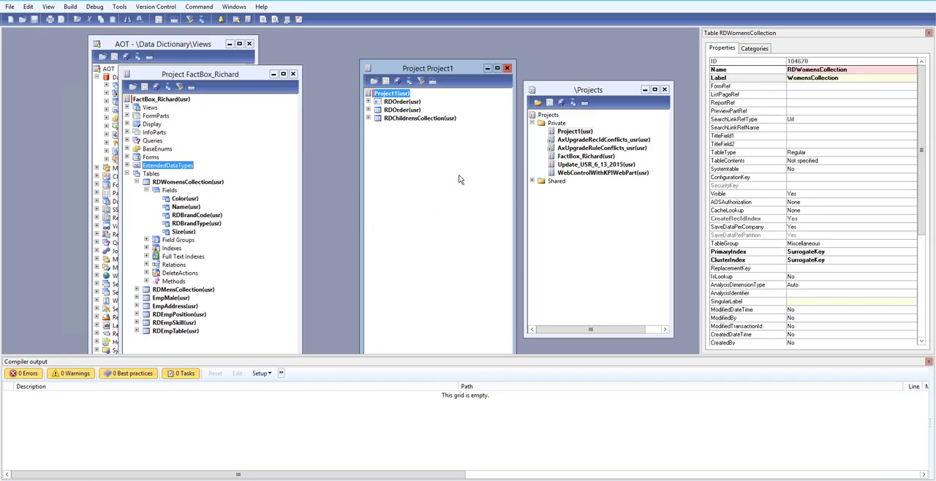
click(418, 117)
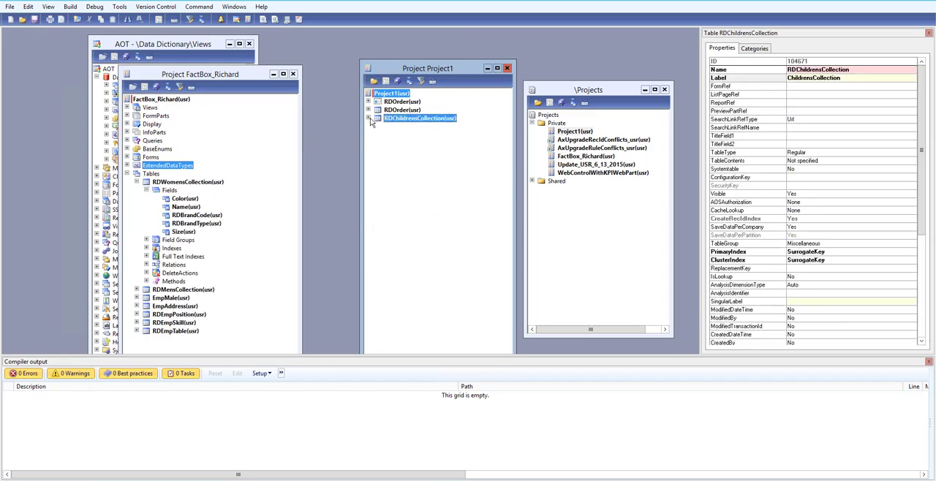
click(368, 117)
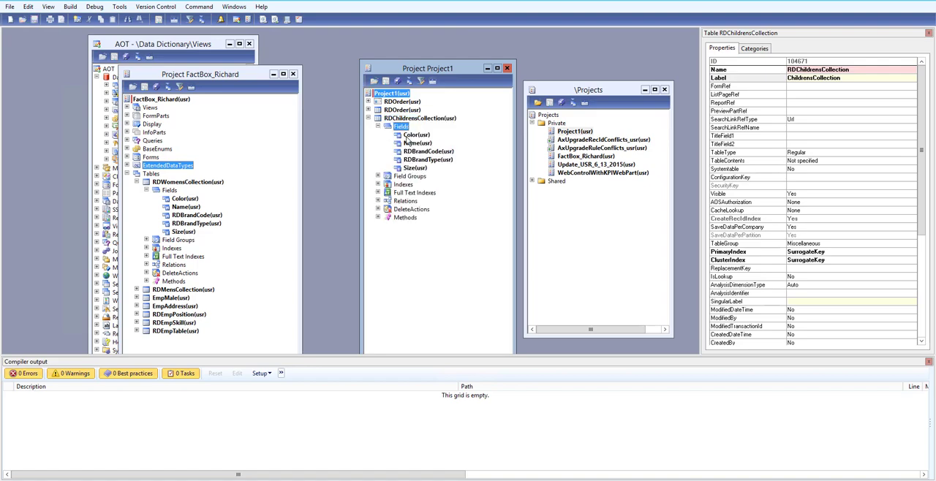
click(427, 152)
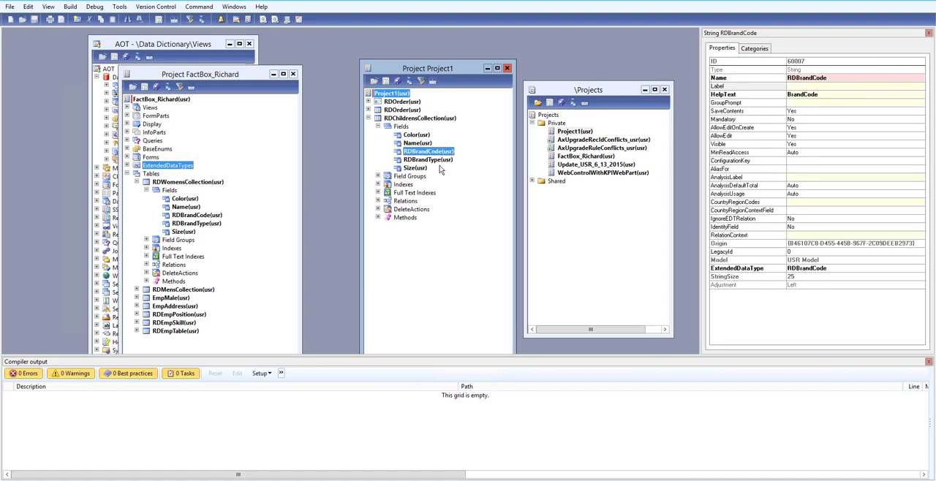
click(415, 166)
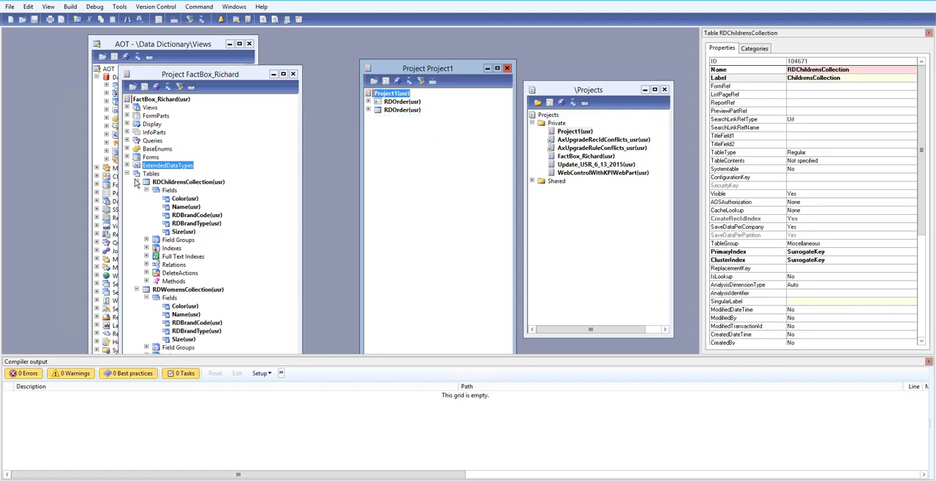
click(137, 181)
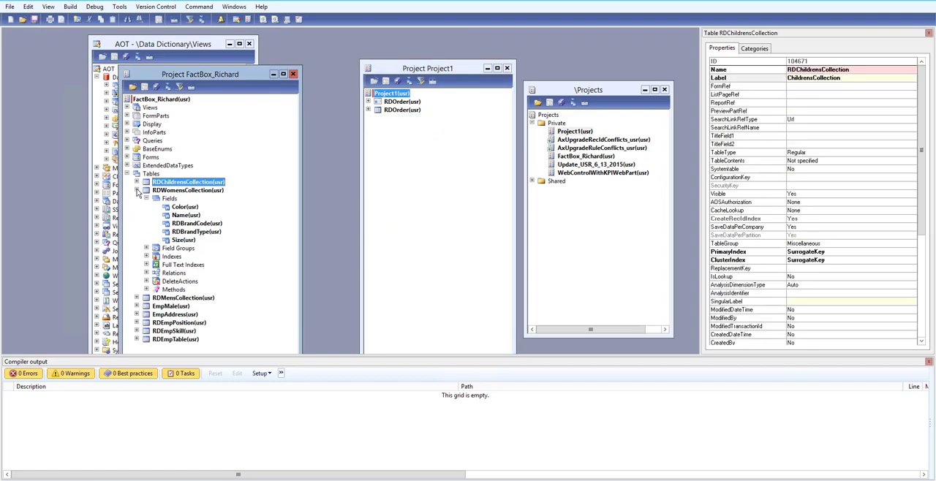
click(187, 190)
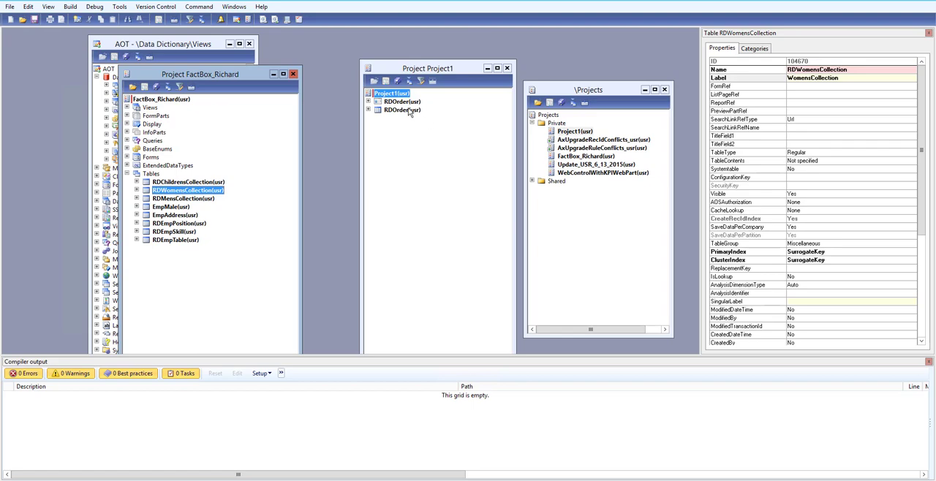
click(401, 110)
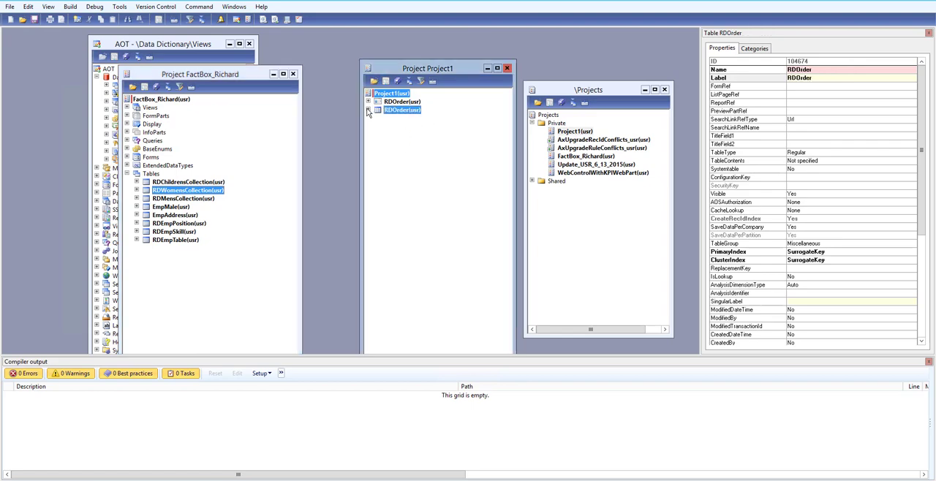
Review RDOrder's CollectionTypeId, CustomerName and RDBrandCode fields, then expand its Relations node.
click(368, 110)
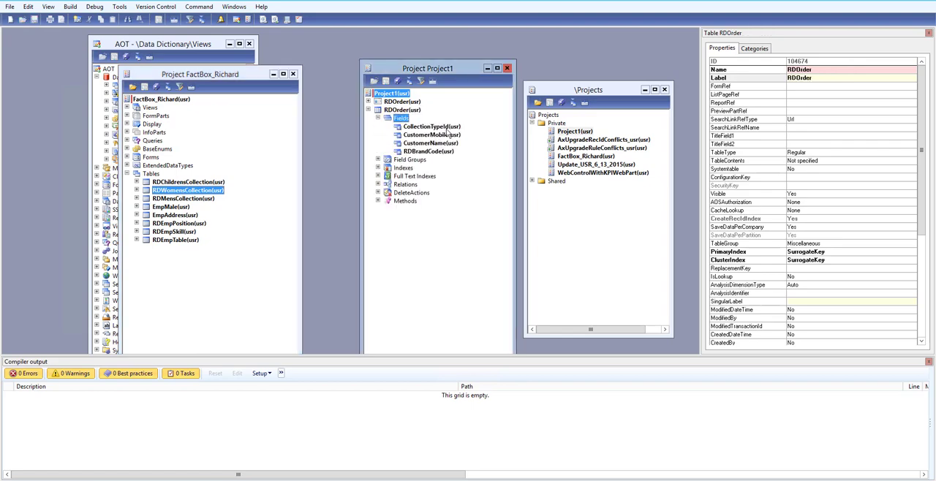
click(429, 127)
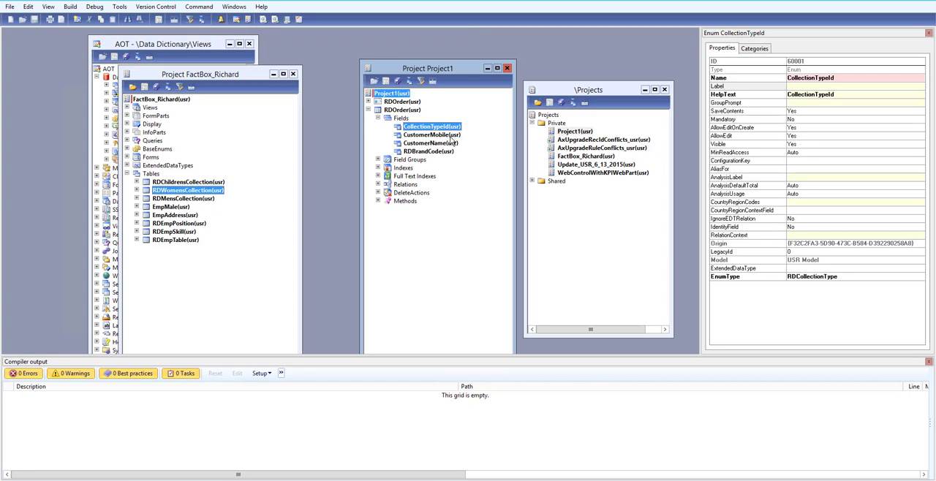
click(429, 143)
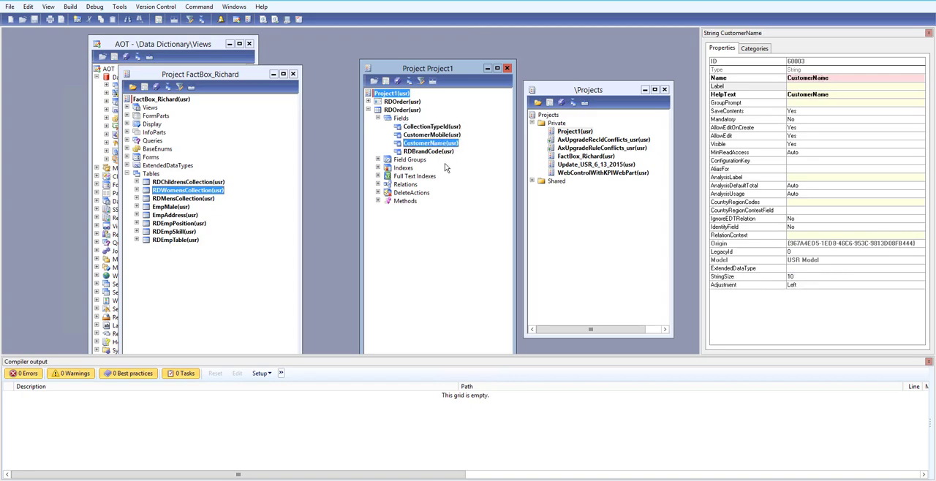
click(427, 152)
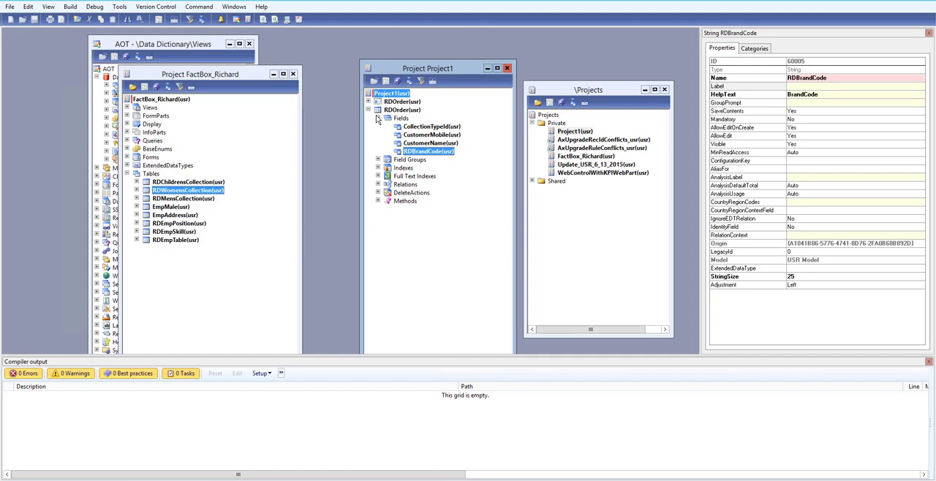
mouse_move(379, 120)
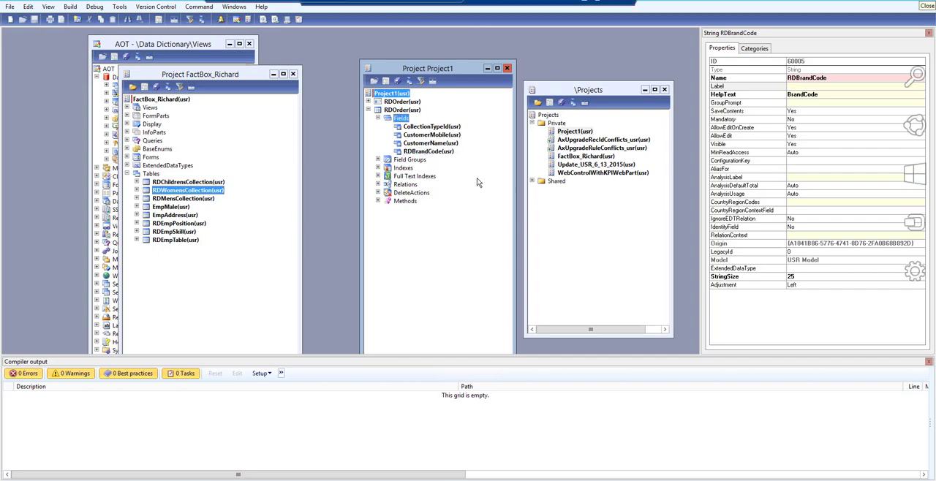
click(431, 127)
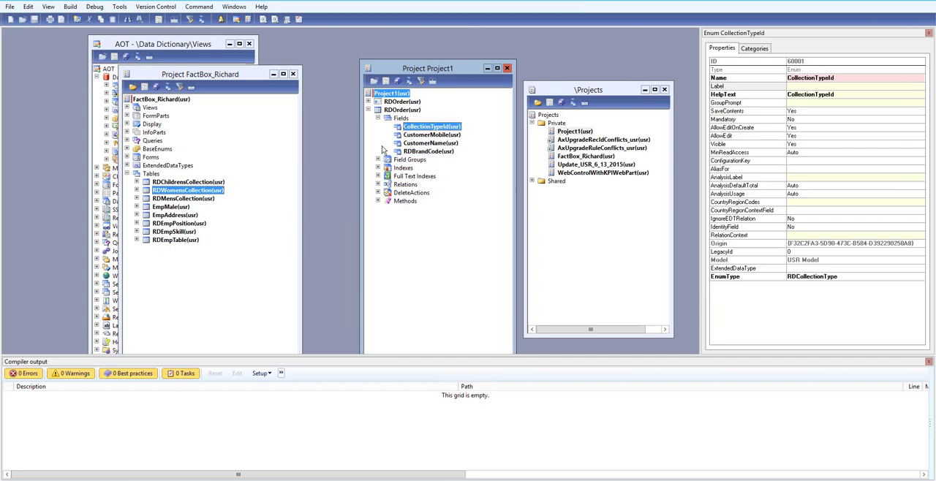
click(377, 184)
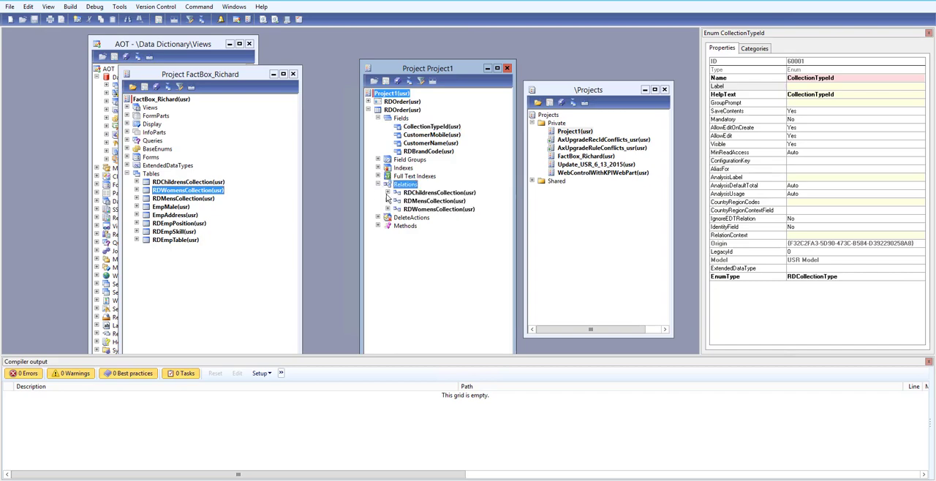
Expand the RDChildrensCollection, RDMensCollection and RDWomensCollection relations, each linked on RDBrandCode.
click(438, 193)
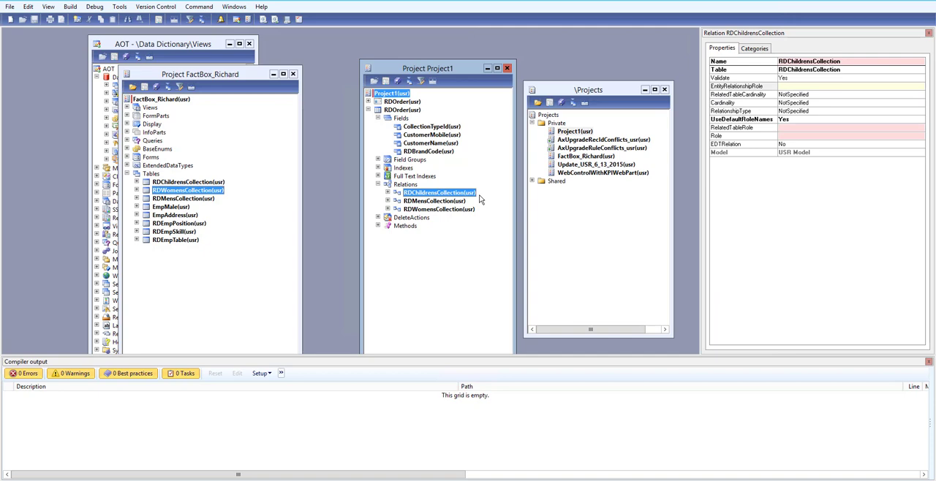
click(433, 201)
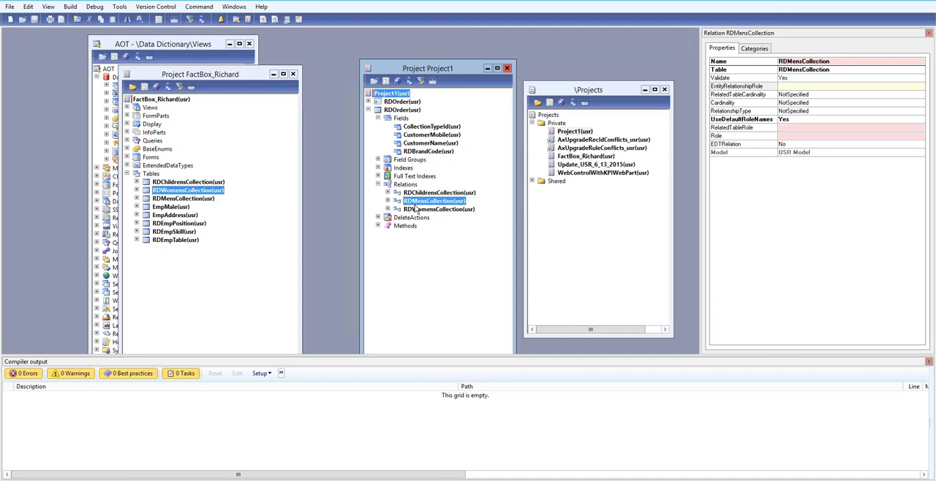
click(438, 209)
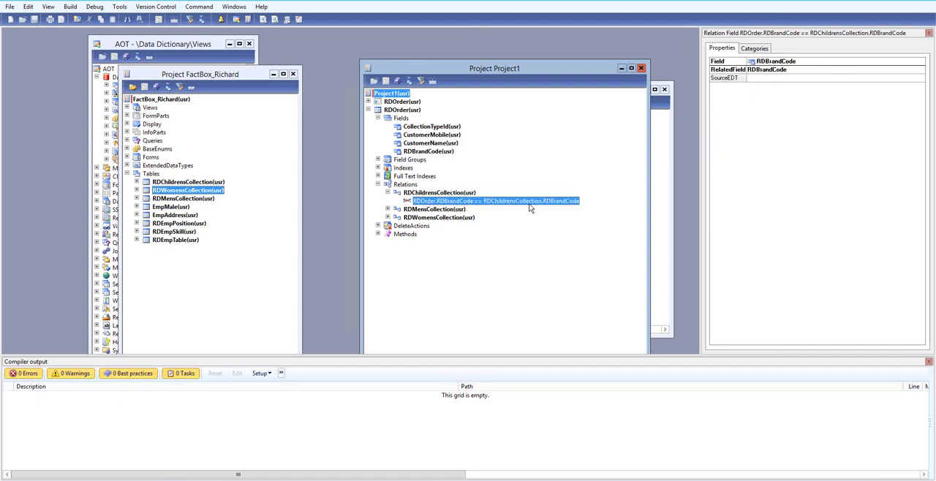
mouse_move(392, 217)
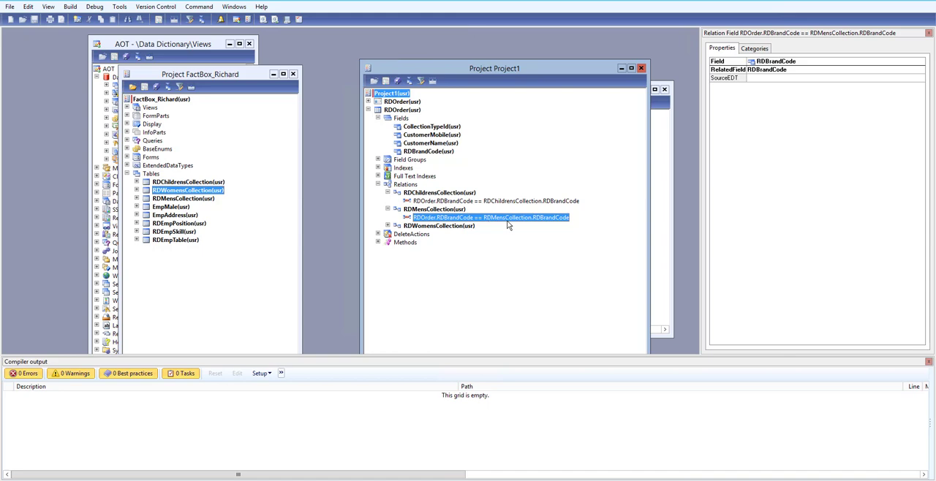
mouse_move(553, 222)
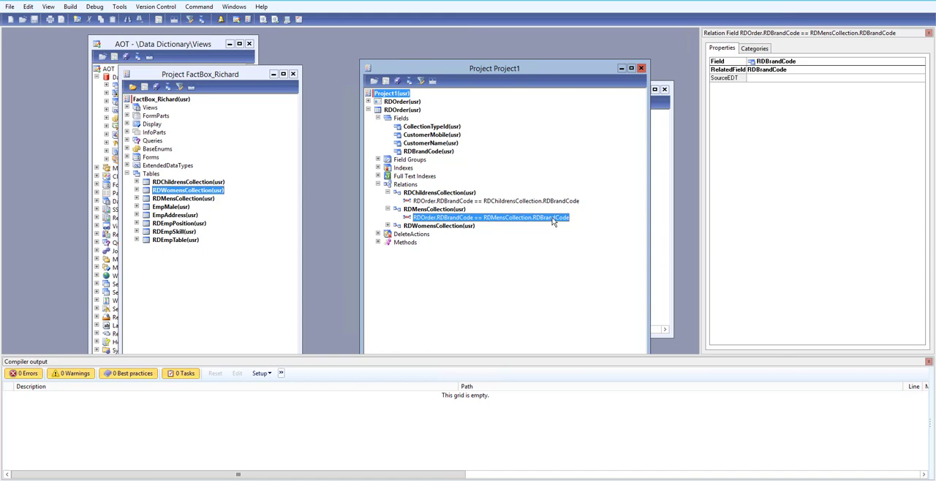
click(438, 226)
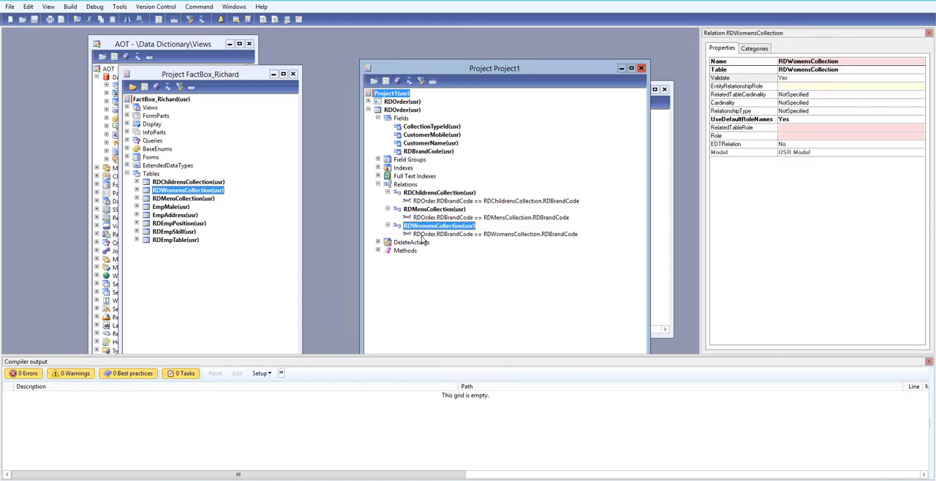
click(490, 234)
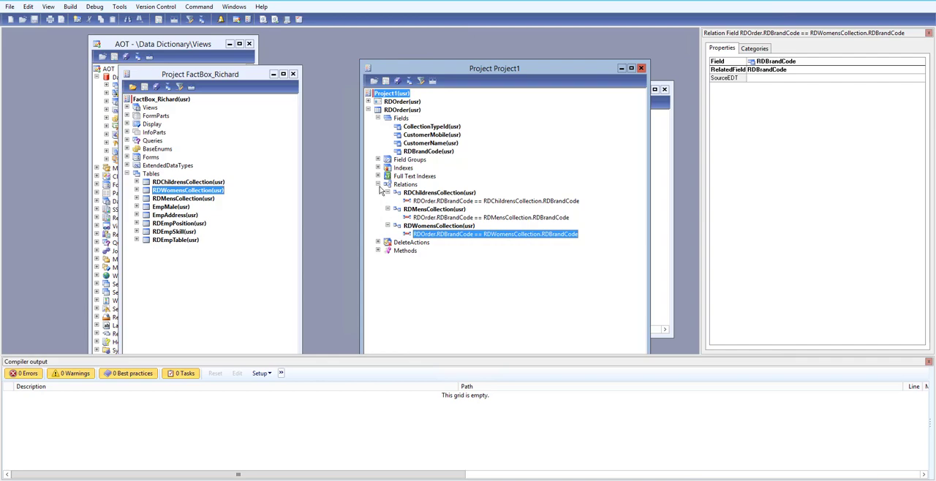
click(401, 109)
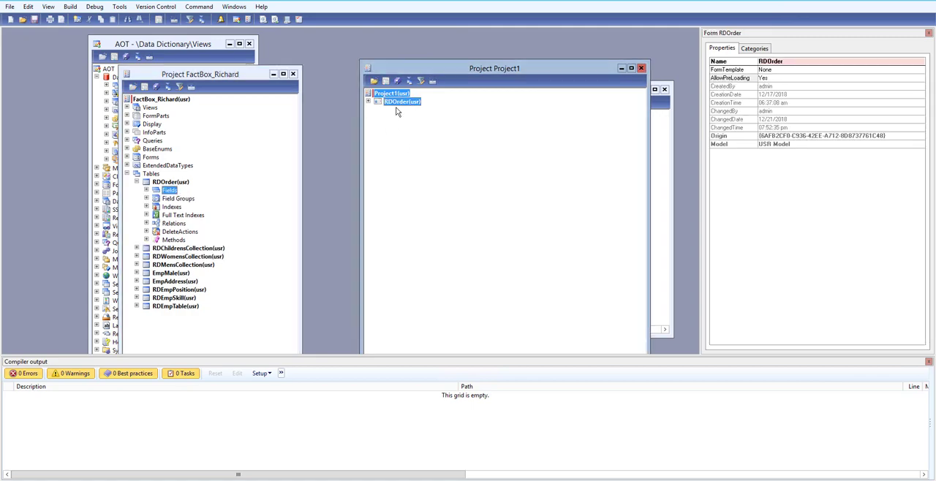
mouse_move(365, 105)
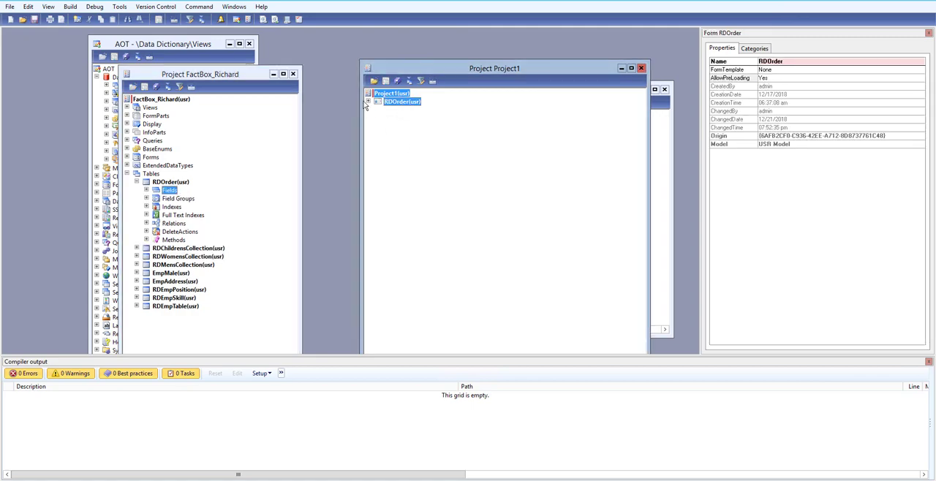
Expand the RDOrder form in Project1 to confirm its RDOrder data source.
click(377, 102)
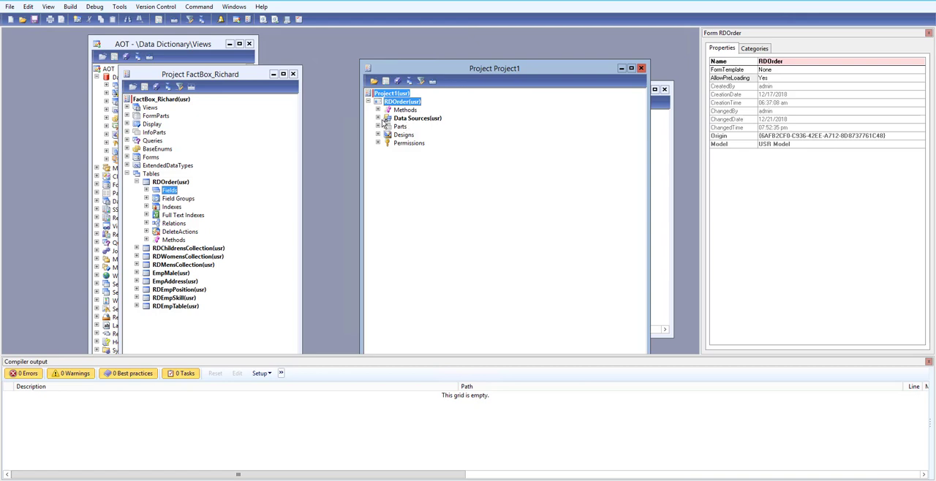
click(418, 117)
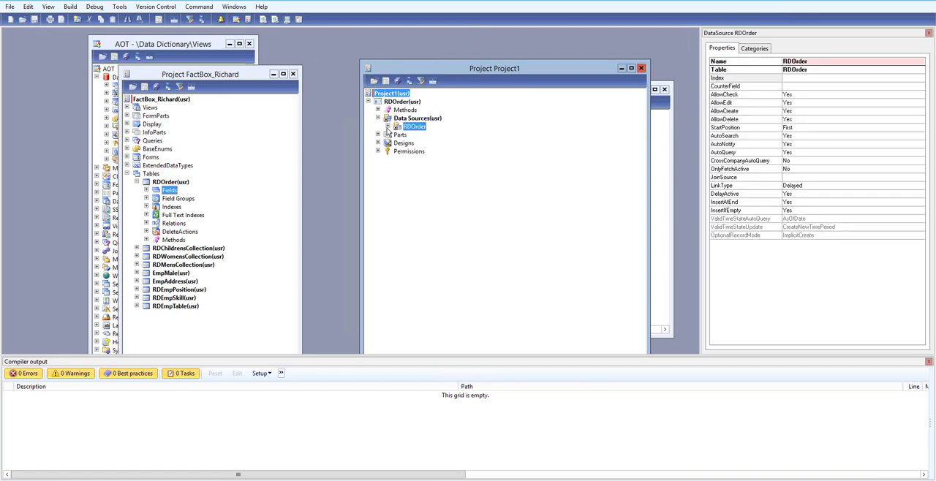
click(389, 127)
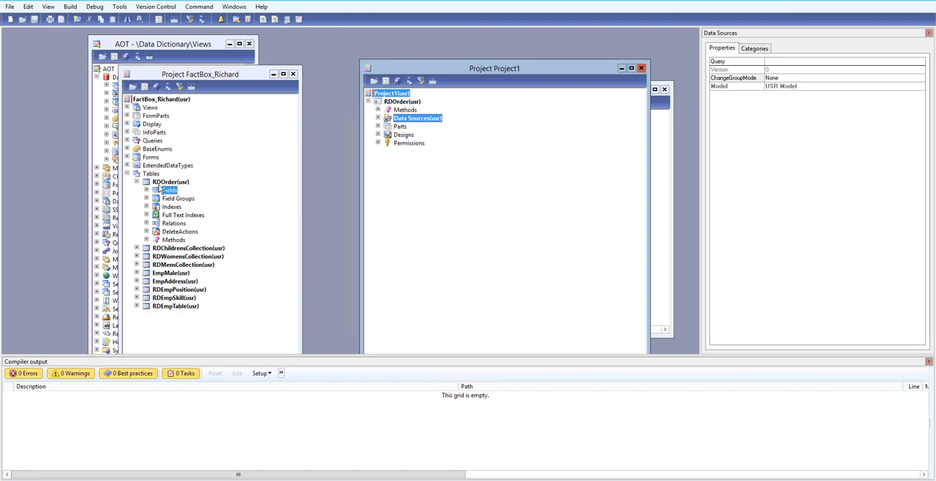
Show the RDOrder form under Forms in the FactBox_Richard project.
click(402, 101)
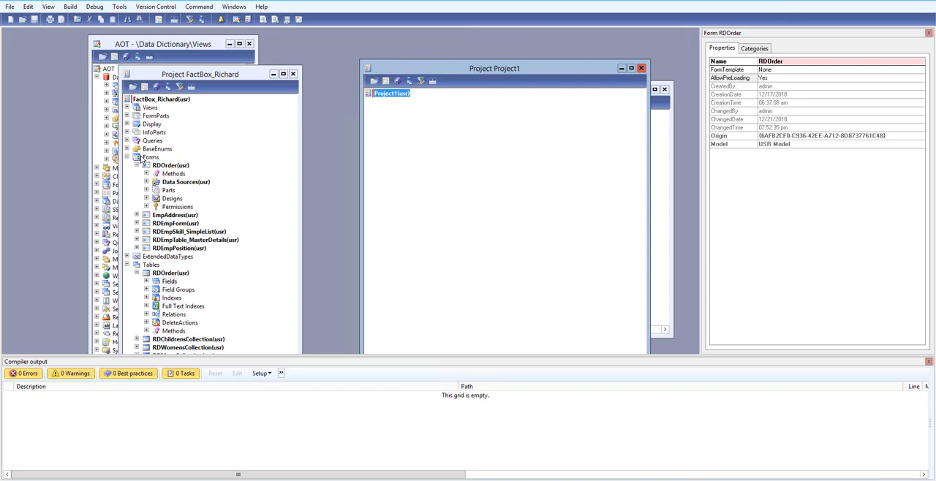
click(170, 164)
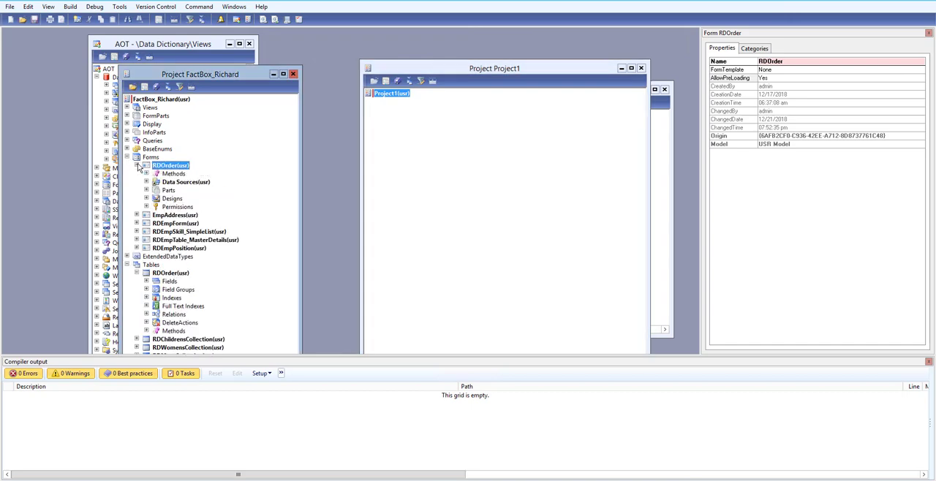